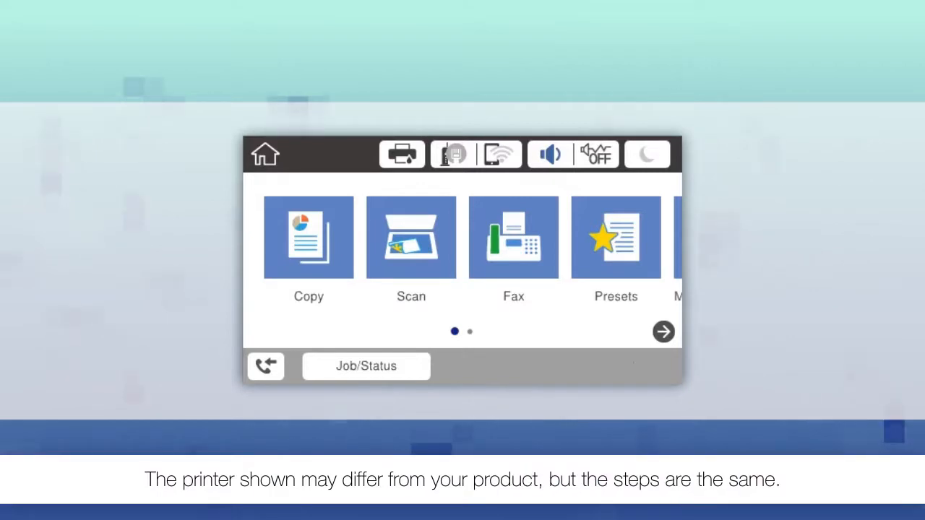
# Start a Scan to Email job and begin entering a recipient address by keyboard.
pyautogui.click(616, 237)
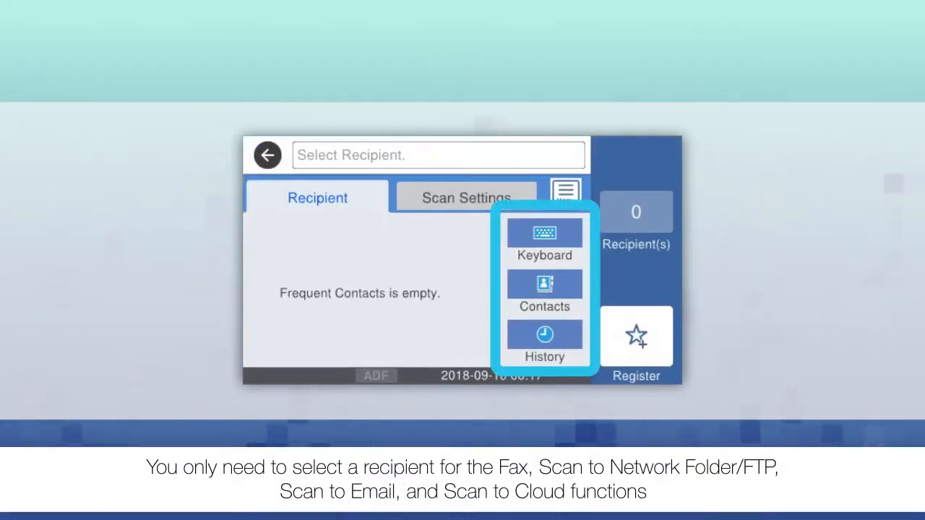
pyautogui.click(544, 239)
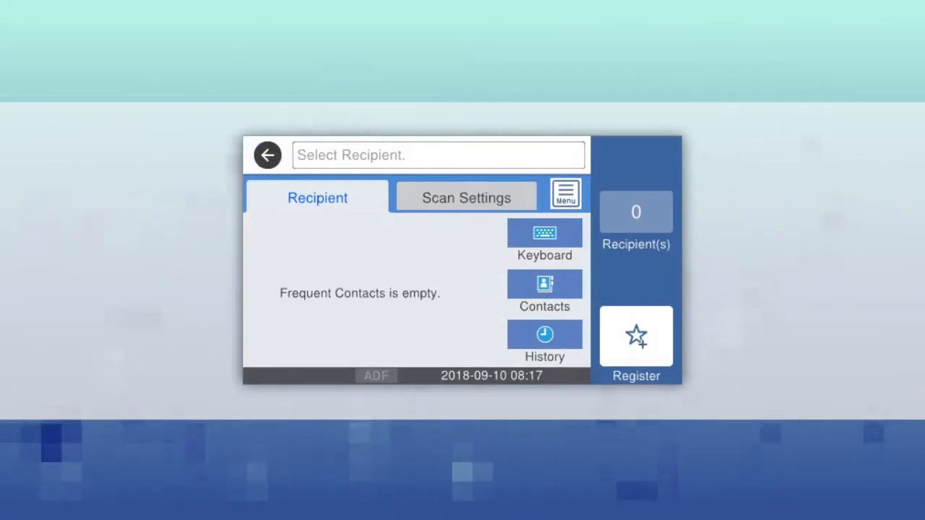
pyautogui.write('name@email.com')
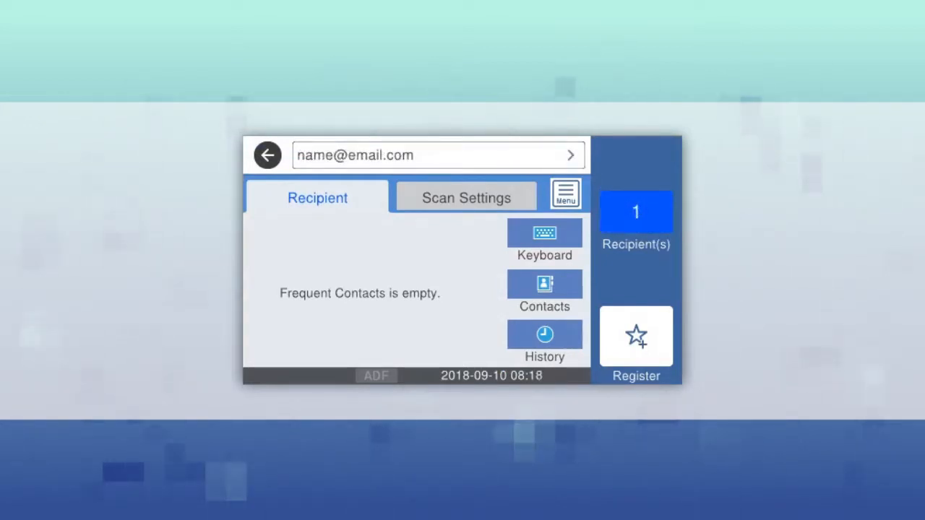
pyautogui.click(465, 197)
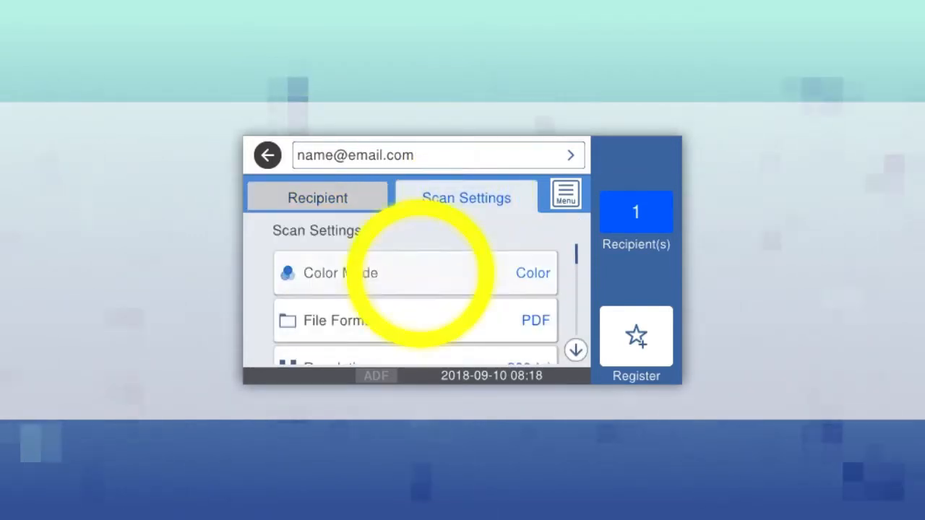
pyautogui.click(413, 271)
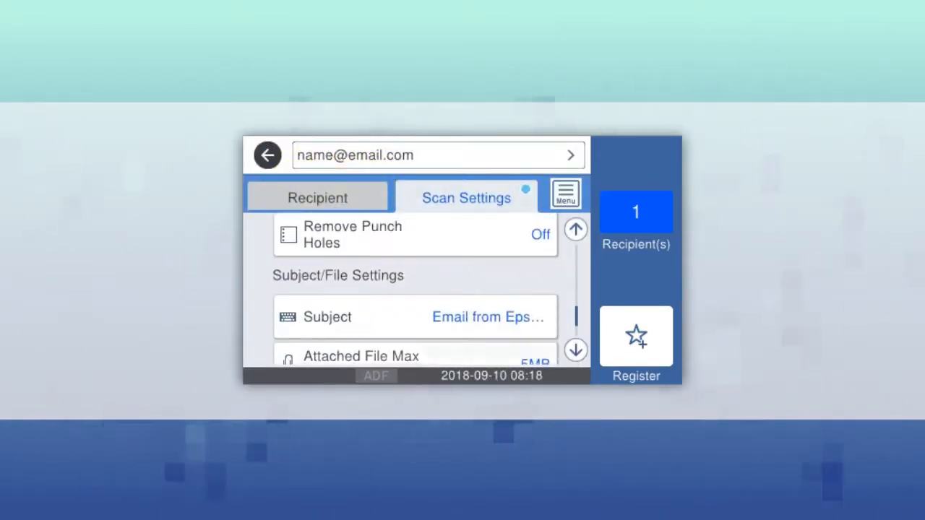
# Register the recipient and scan settings as a preset named B&W Email.
pyautogui.click(636, 336)
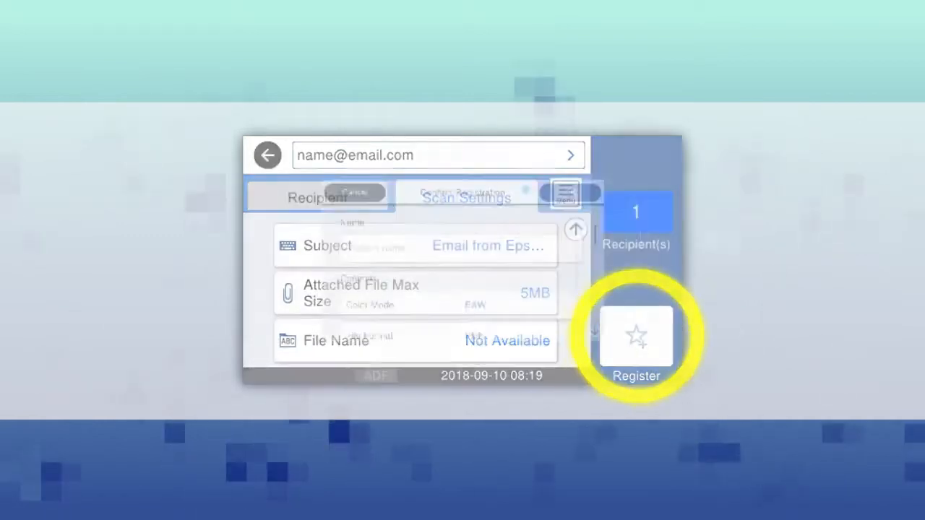
pyautogui.click(636, 335)
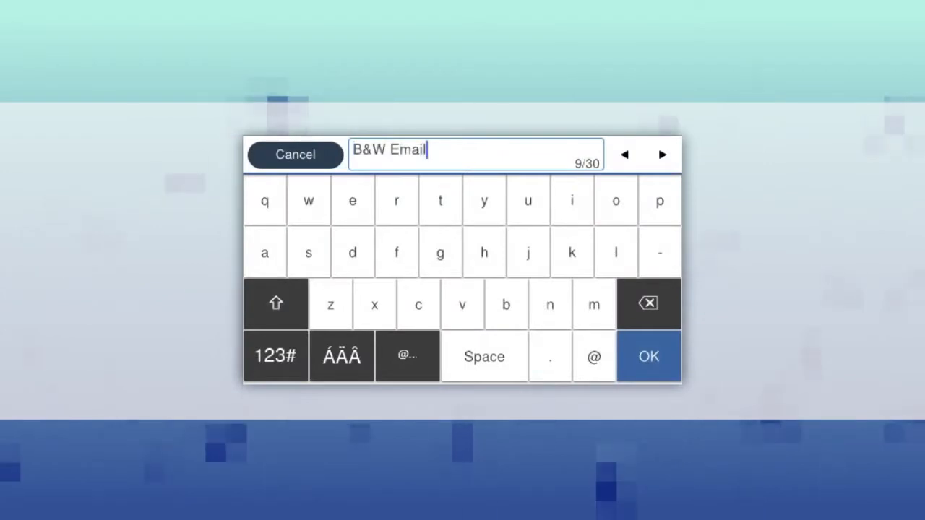
pyautogui.click(648, 356)
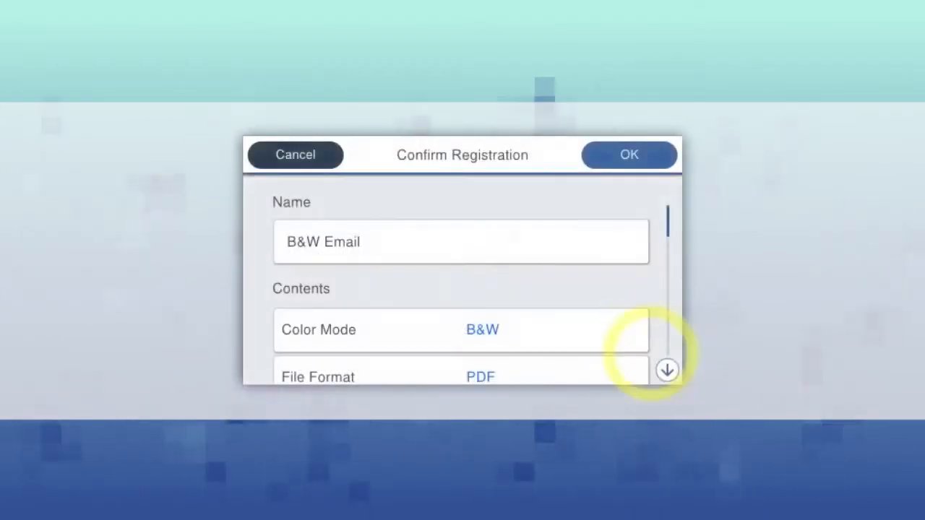
pyautogui.click(628, 154)
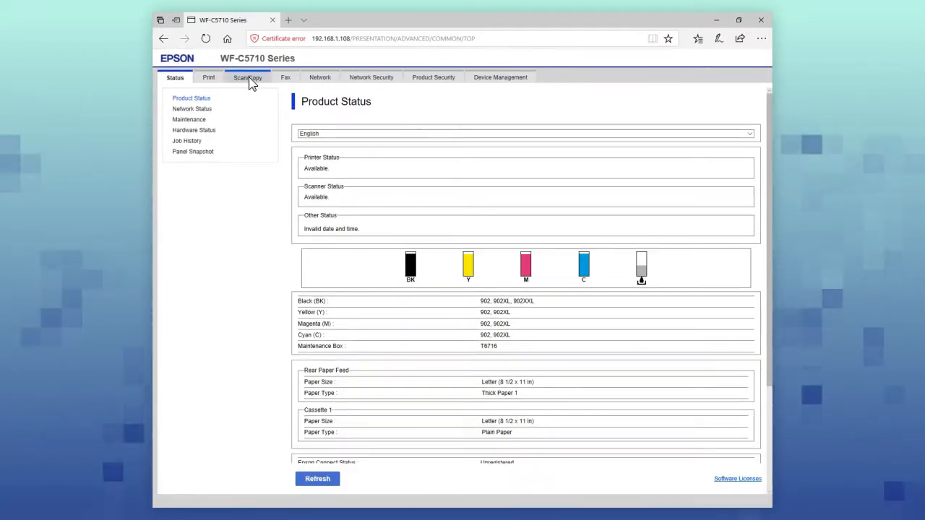
# Show the Scan/Copy Presets list and select preset slot 1.
pyautogui.click(247, 78)
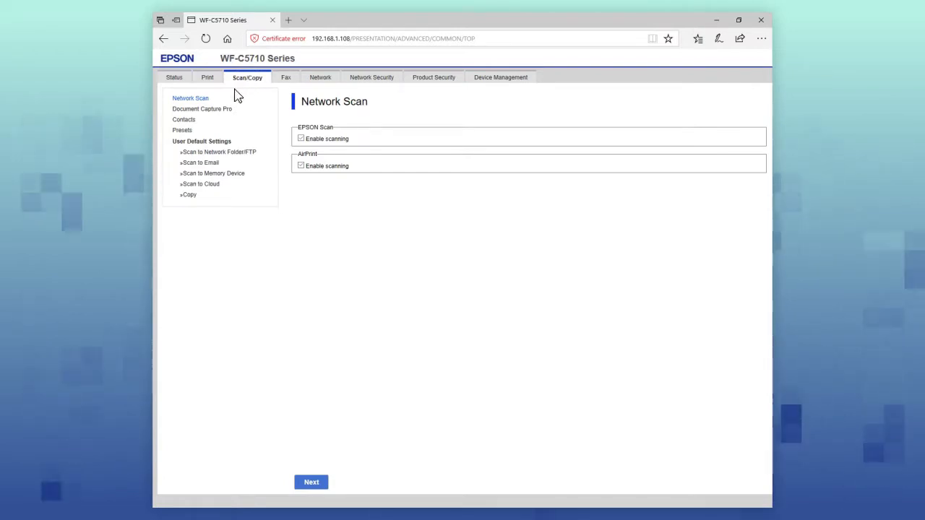
pyautogui.click(182, 130)
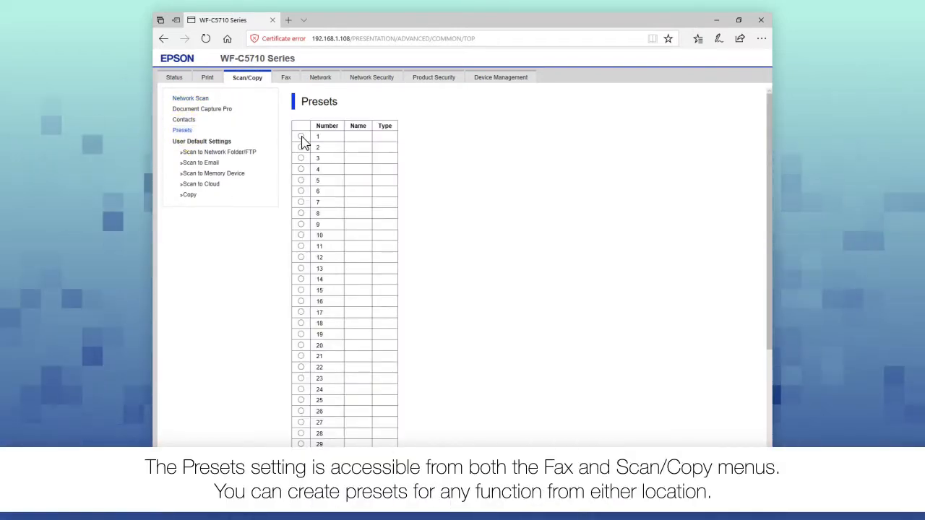
pyautogui.click(301, 136)
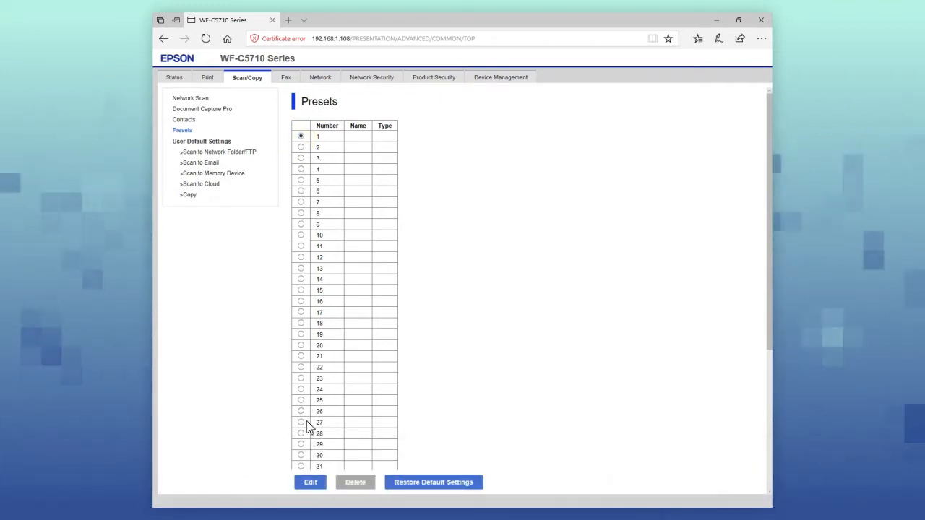
# Edit preset 1 with Type set to Scan to Email and continue to its settings form.
pyautogui.click(309, 483)
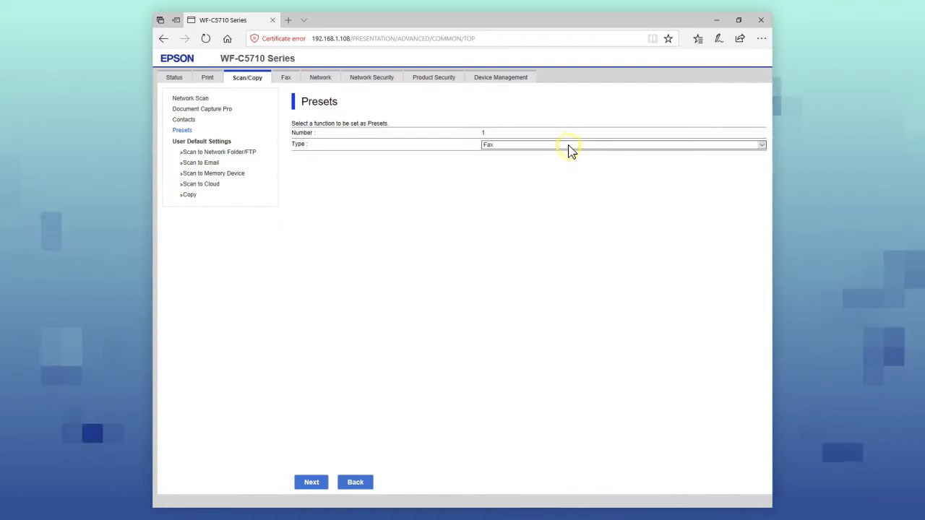
pyautogui.click(760, 145)
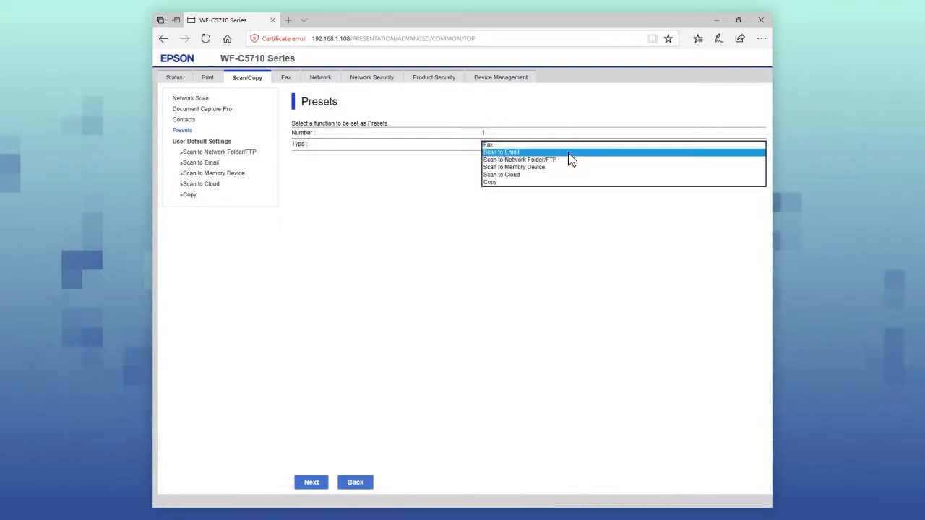
pyautogui.click(500, 152)
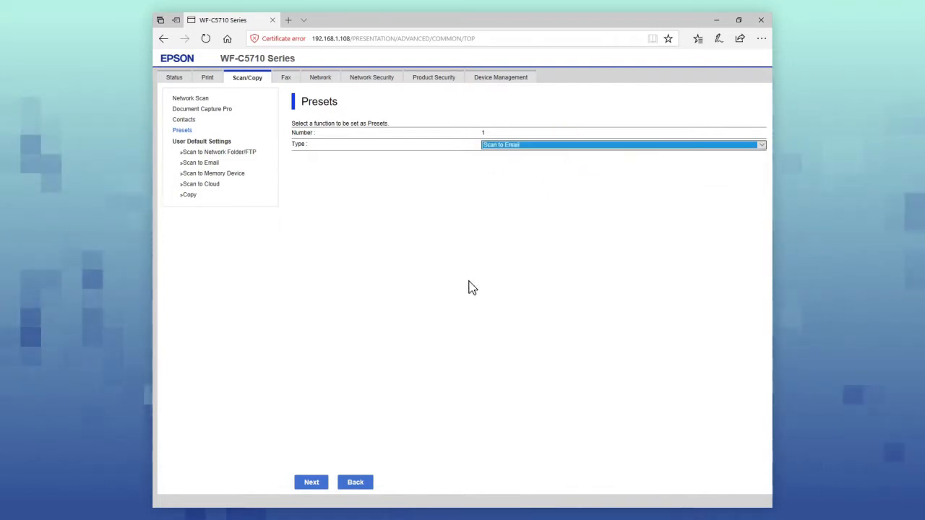
pyautogui.click(311, 483)
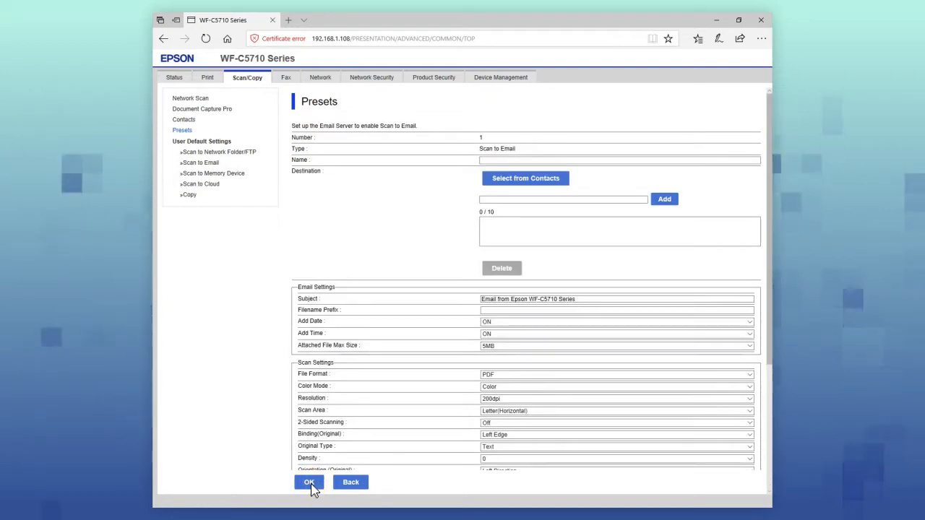
pyautogui.moveTo(564, 164)
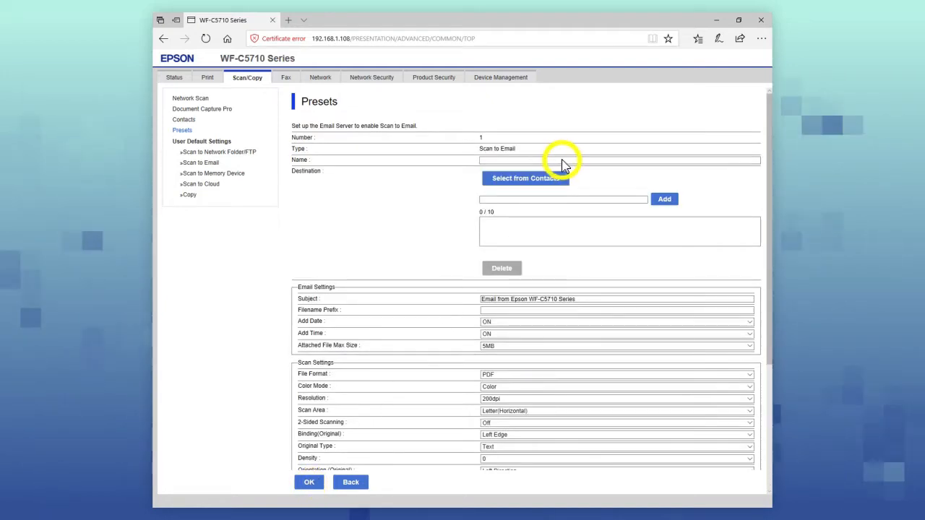
pyautogui.write('Email')
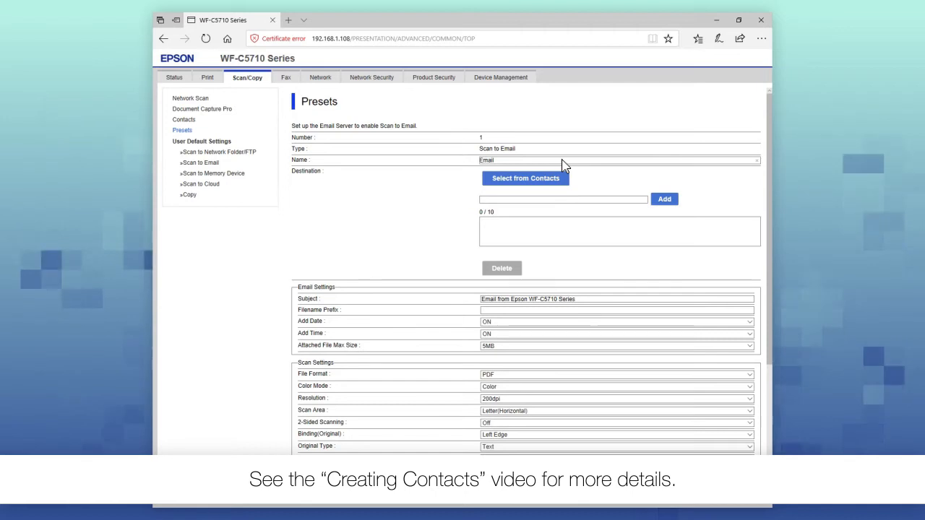
pyautogui.write('name@email')
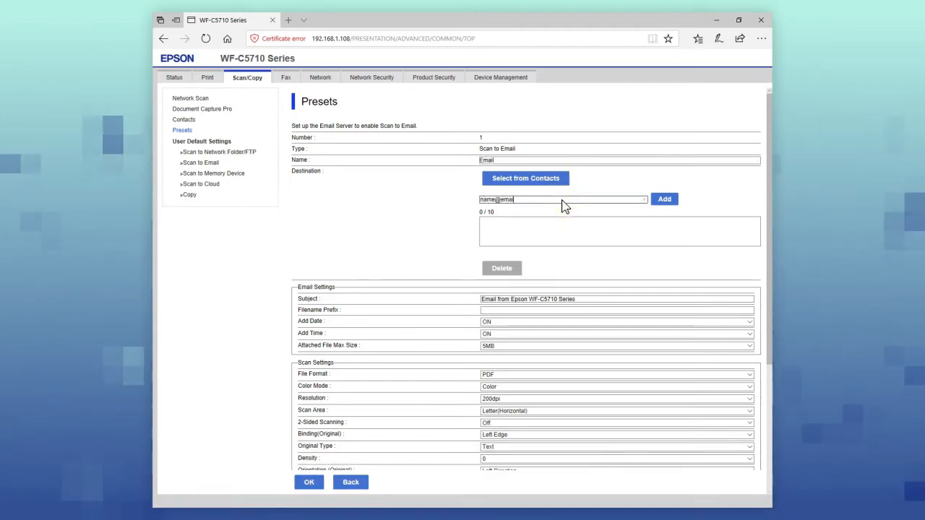
pyautogui.write('.com')
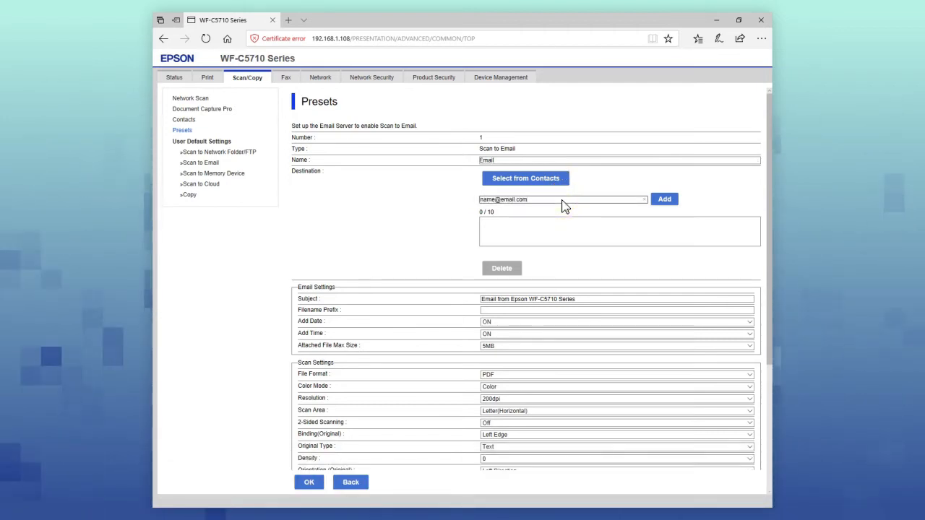
pyautogui.click(663, 200)
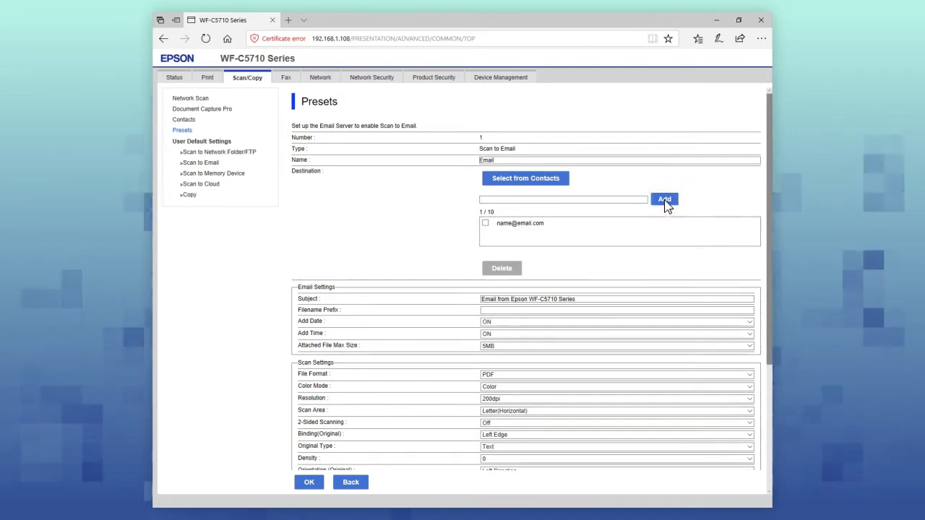
# Confirm the form with OK so preset 1 is saved as B&W Email.
pyautogui.scroll(-3)
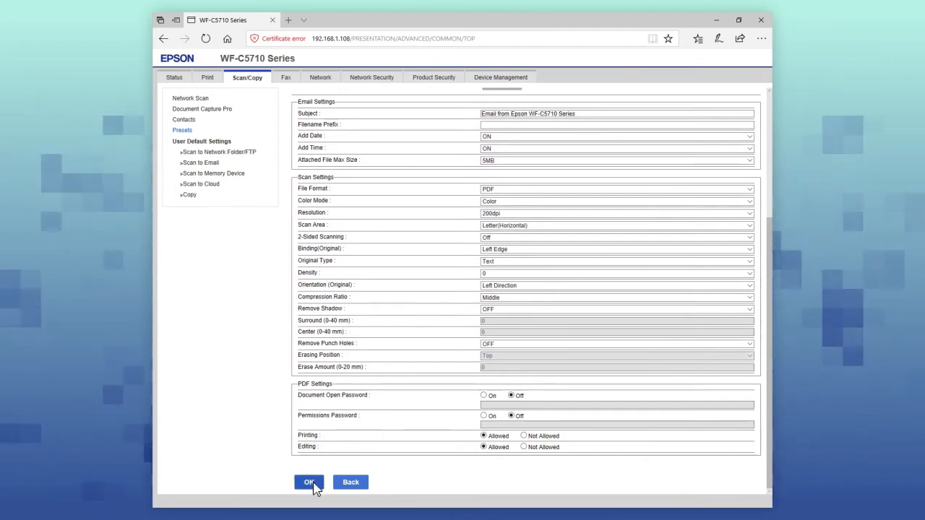
pyautogui.click(310, 483)
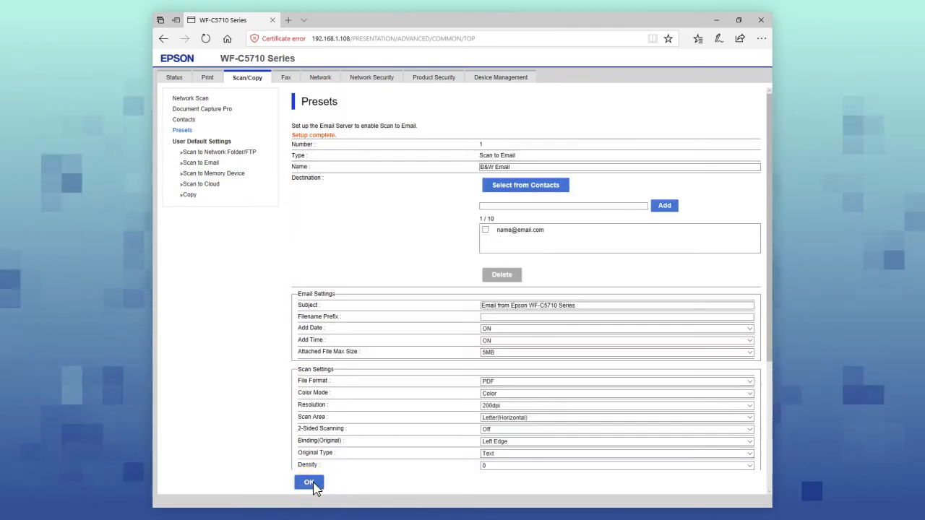